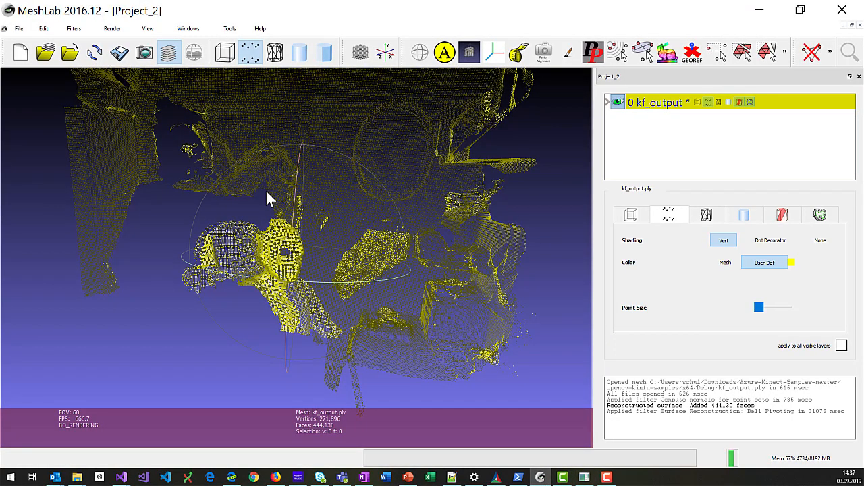
{"action": "mouse_move", "coordinate": [381, 291]}
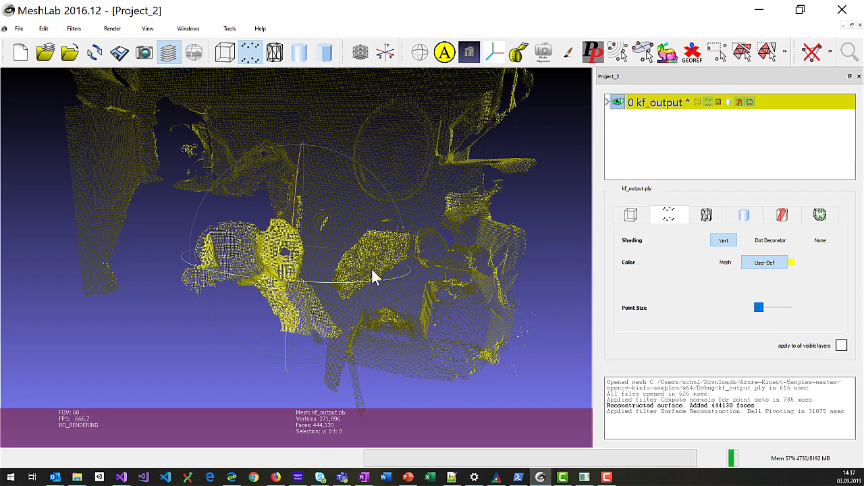
Step: Render the kf_output scan as a smooth shaded surface without points, then orbit around the bust
{"action": "left_click", "coordinate": [74, 28]}
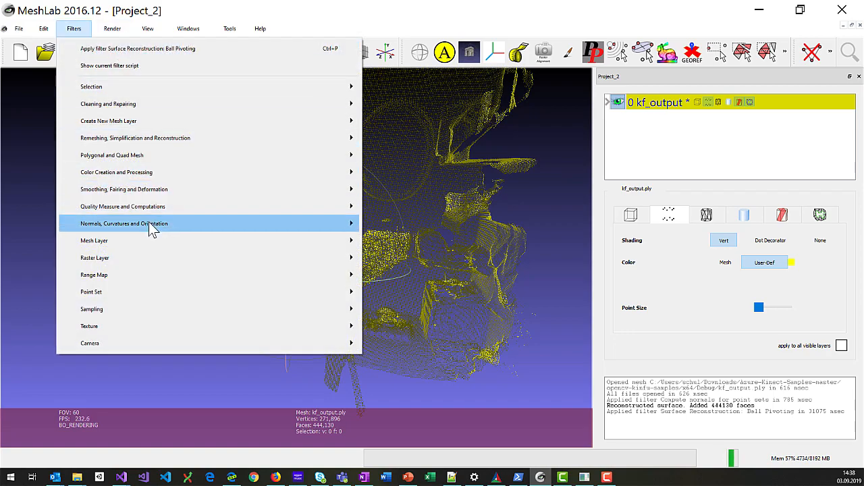
{"action": "mouse_move", "coordinate": [111, 155]}
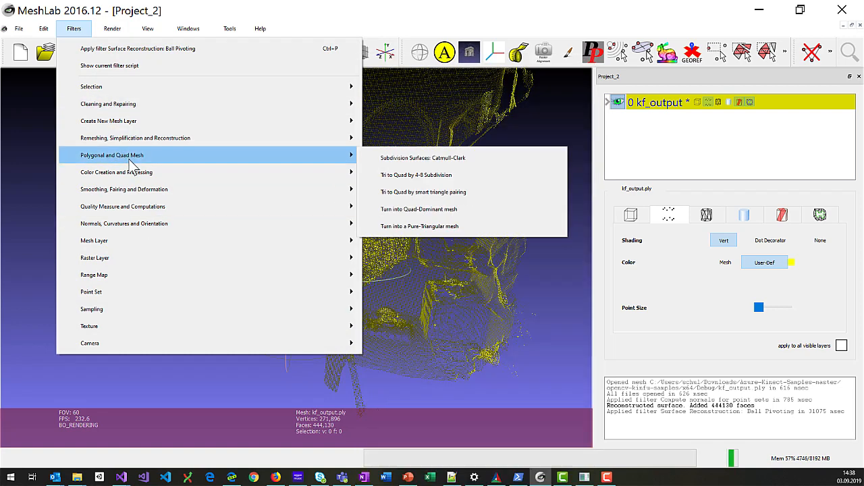
{"action": "left_click", "coordinate": [112, 29]}
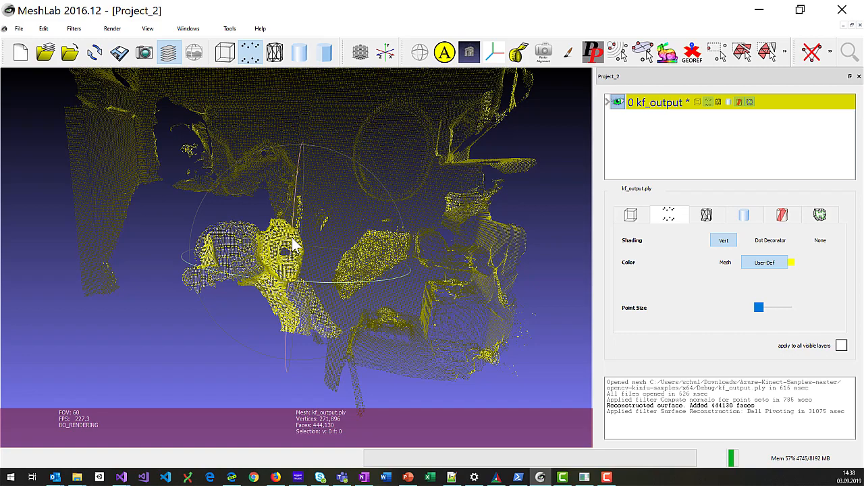
{"action": "left_click", "coordinate": [275, 53]}
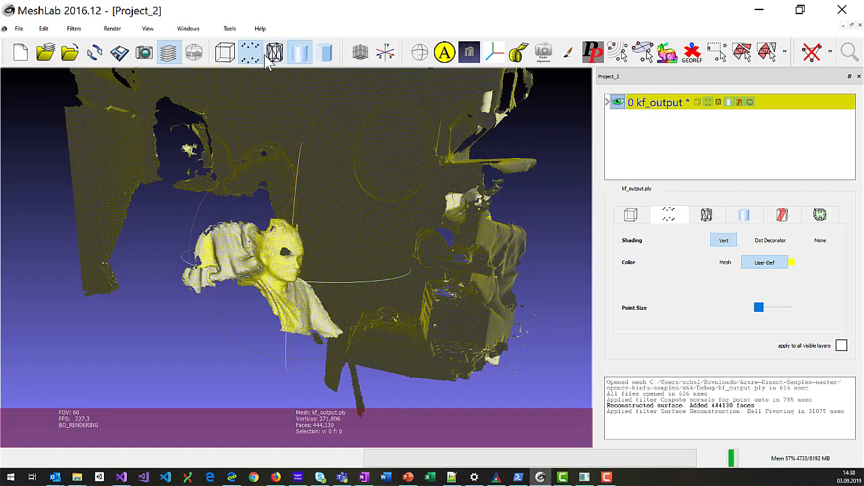
{"action": "left_click", "coordinate": [274, 52]}
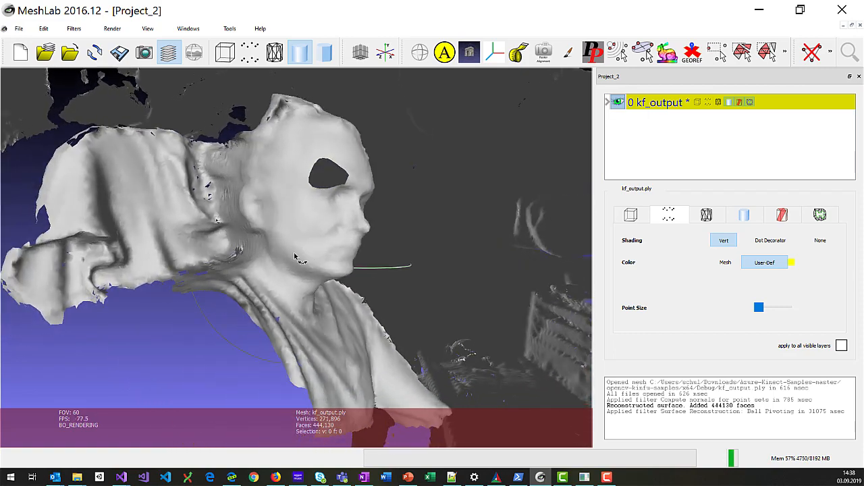
{"action": "left_click_drag", "start_coordinate": [294, 257], "coordinate": [240, 278]}
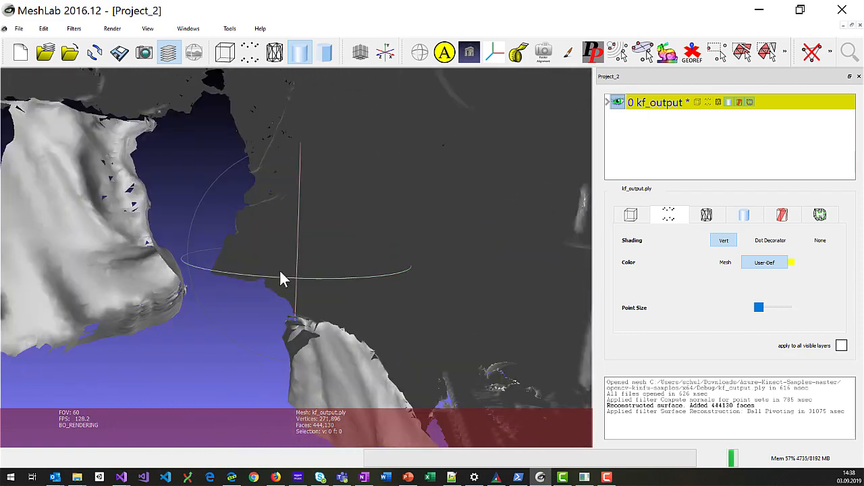
{"action": "left_click_drag", "start_coordinate": [284, 280], "coordinate": [320, 255]}
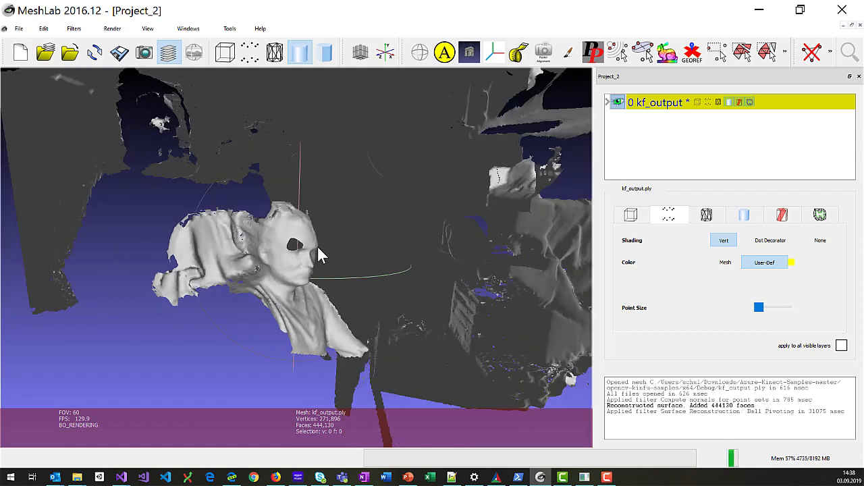
{"action": "mouse_move", "coordinate": [414, 395]}
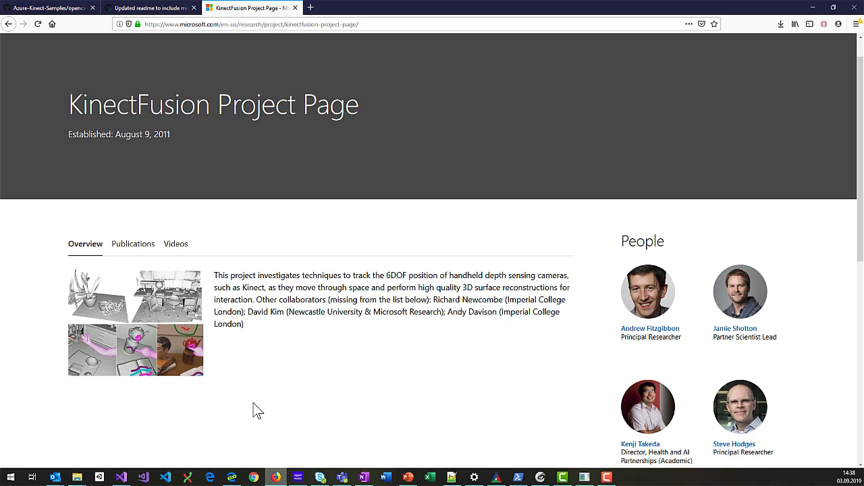
Step: Switch to the Azure-Kinect-Samples tab and scroll through the opencv-kinfu-samples KinectFusion README
{"action": "left_click", "coordinate": [47, 7]}
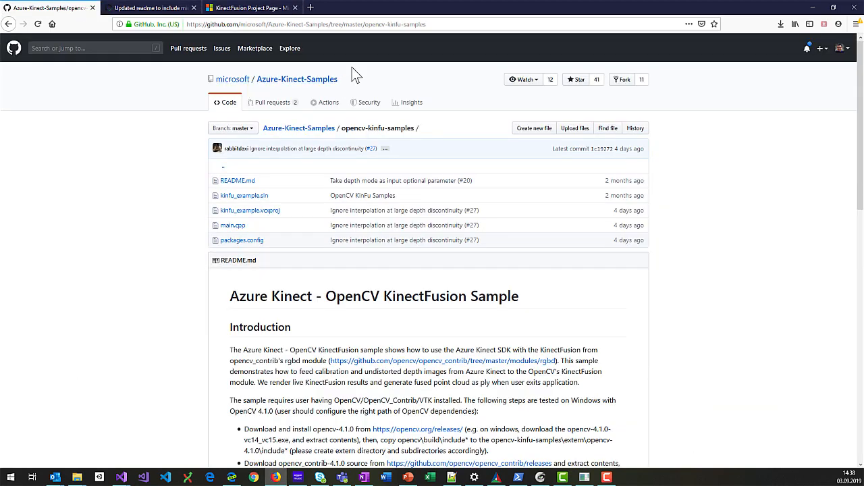
{"action": "mouse_move", "coordinate": [362, 132]}
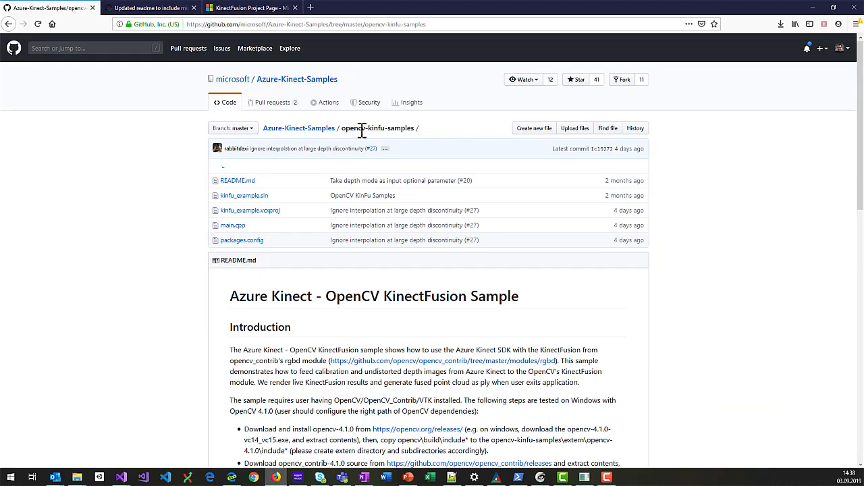
{"action": "scroll", "scroll_direction": "down", "scroll_amount": 3}
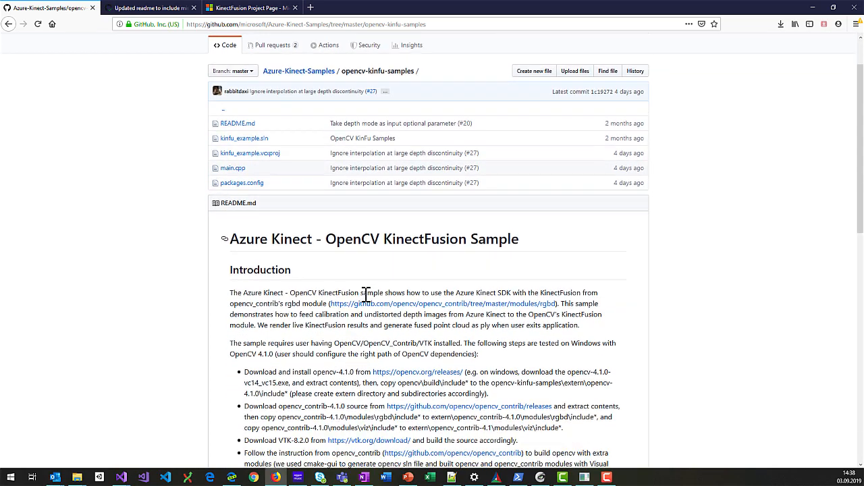
{"action": "scroll", "scroll_direction": "down", "scroll_amount": 3}
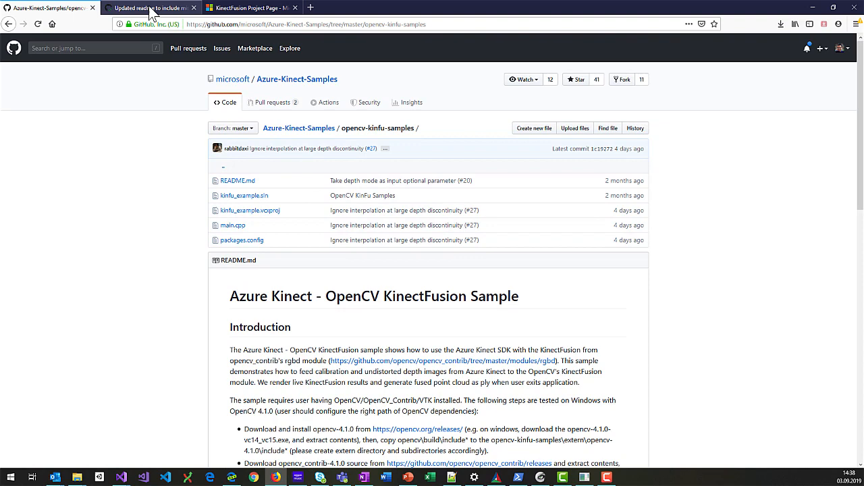
Step: Show the pull request adding OPENCV_ENABLE_NONFREE, then bring up the KinectFusion example window
{"action": "left_click", "coordinate": [148, 7]}
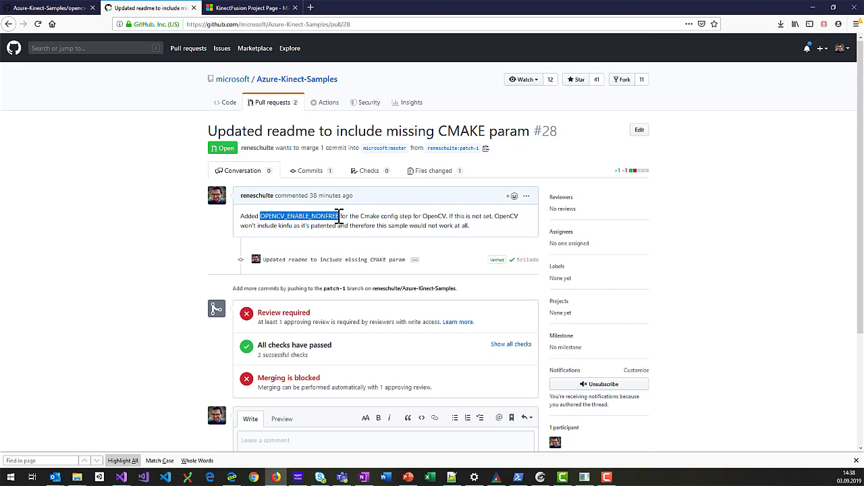
{"action": "mouse_move", "coordinate": [345, 215]}
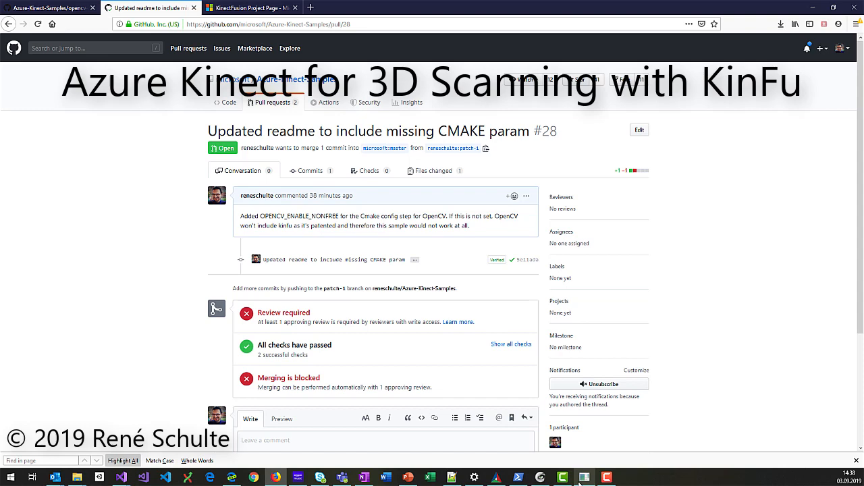
{"action": "left_click", "coordinate": [583, 478]}
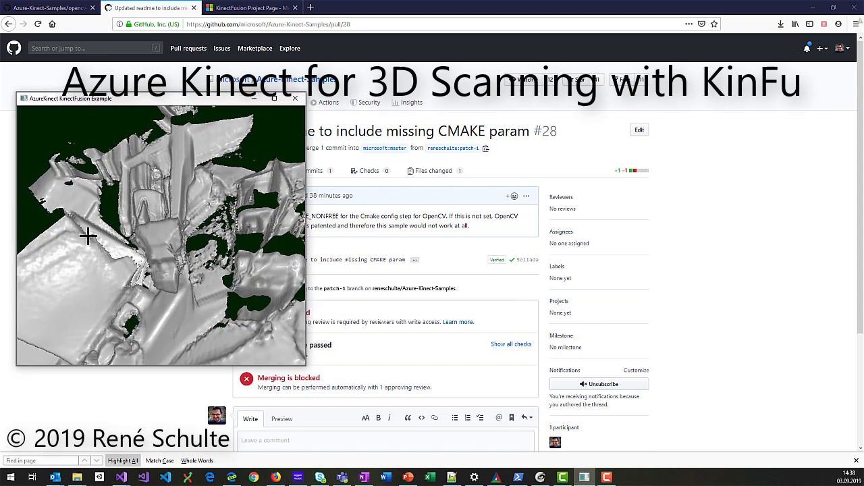